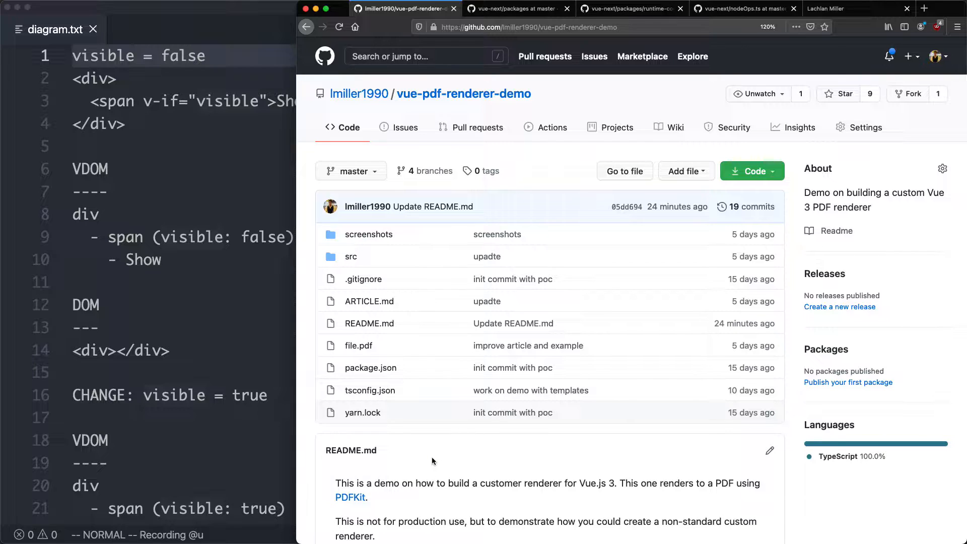
- Bring the README's 'Currently this' View/Text markup and its rendered coloured PDF screenshot into view, highlighting the red-styled View line
{"action": "scroll", "scroll_direction": "down", "scroll_amount": 3}
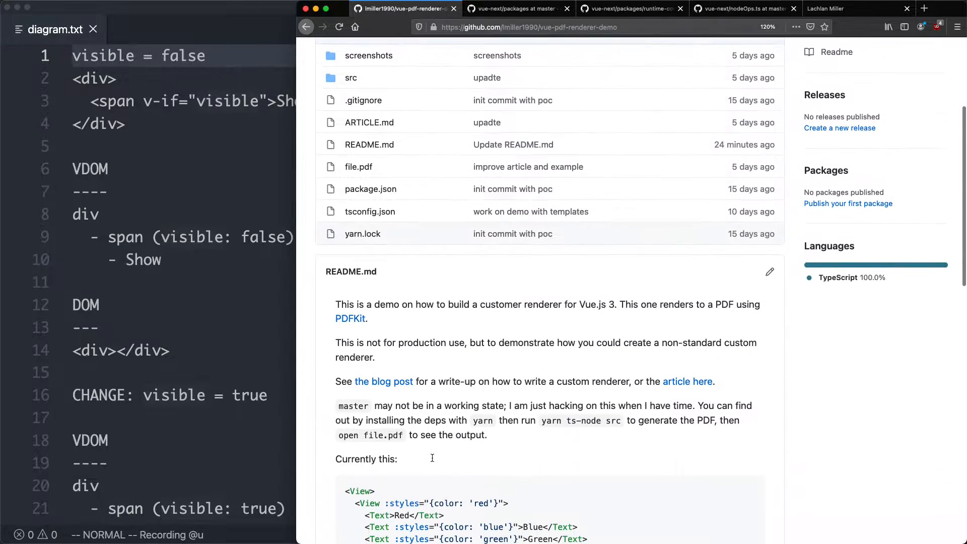
{"action": "scroll", "scroll_direction": "down", "scroll_amount": 3}
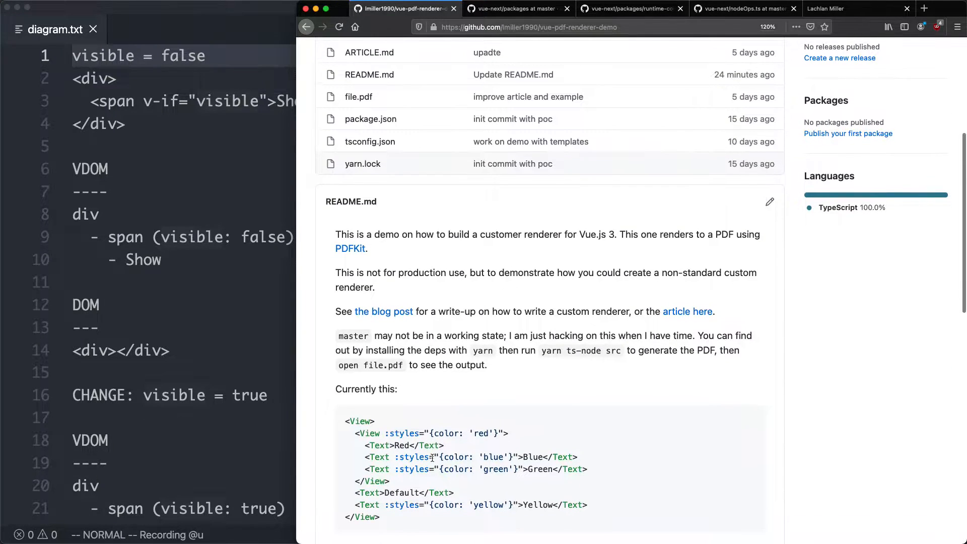
{"action": "scroll", "scroll_direction": "down", "scroll_amount": 3}
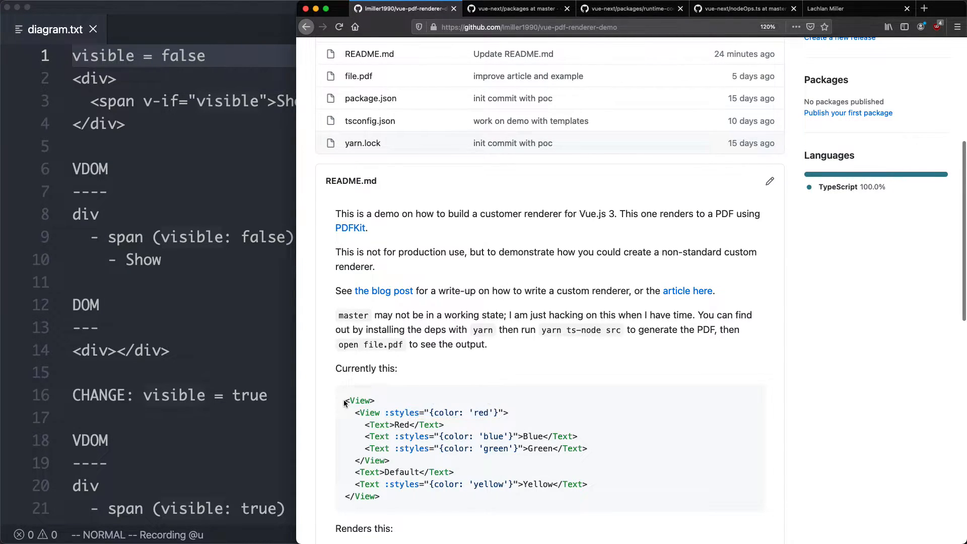
{"action": "mouse_move", "coordinate": [320, 483]}
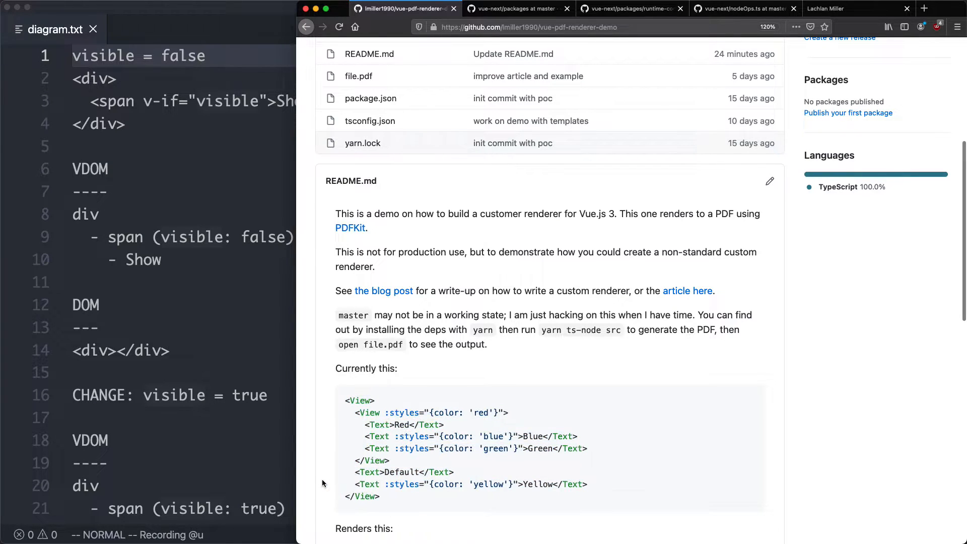
{"action": "scroll", "scroll_direction": "down", "scroll_amount": 3}
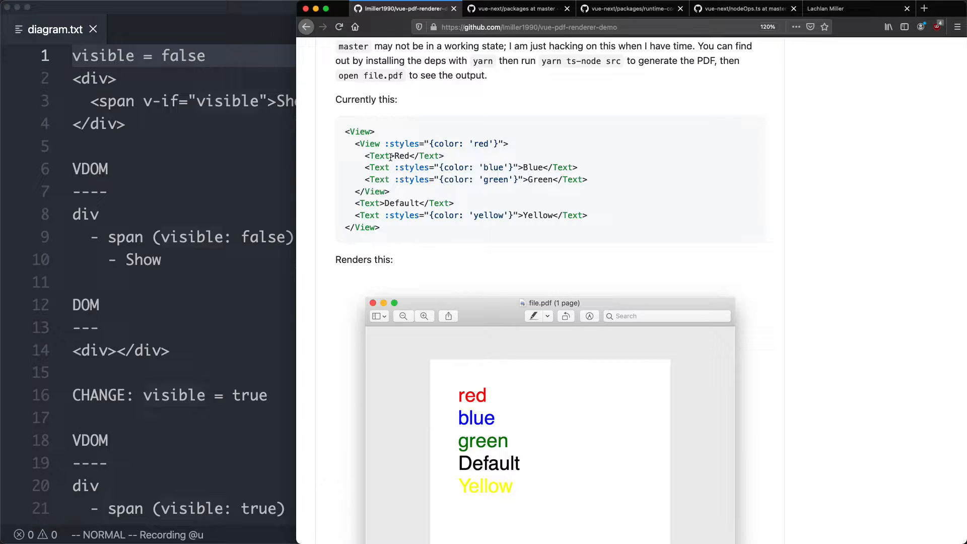
{"action": "double_click", "coordinate": [377, 155]}
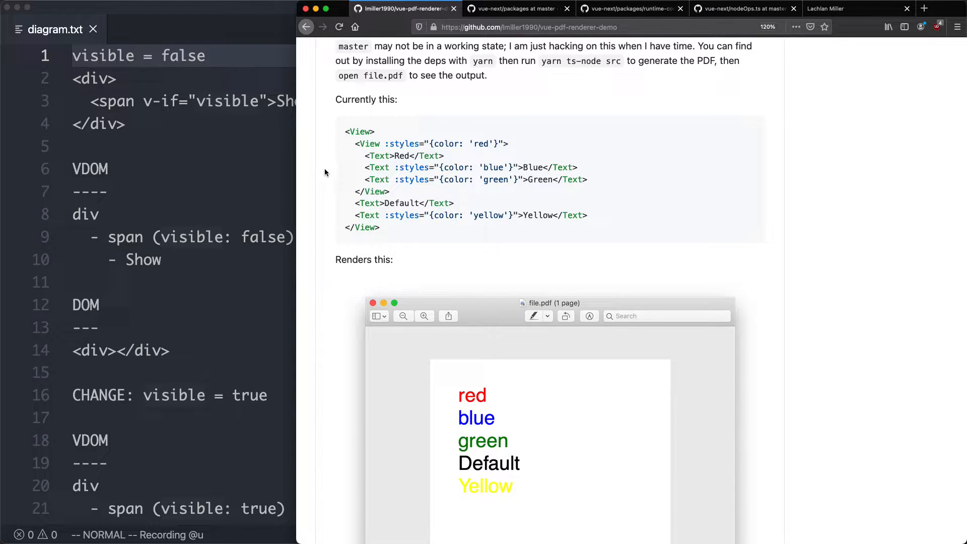
{"action": "double_click", "coordinate": [359, 131]}
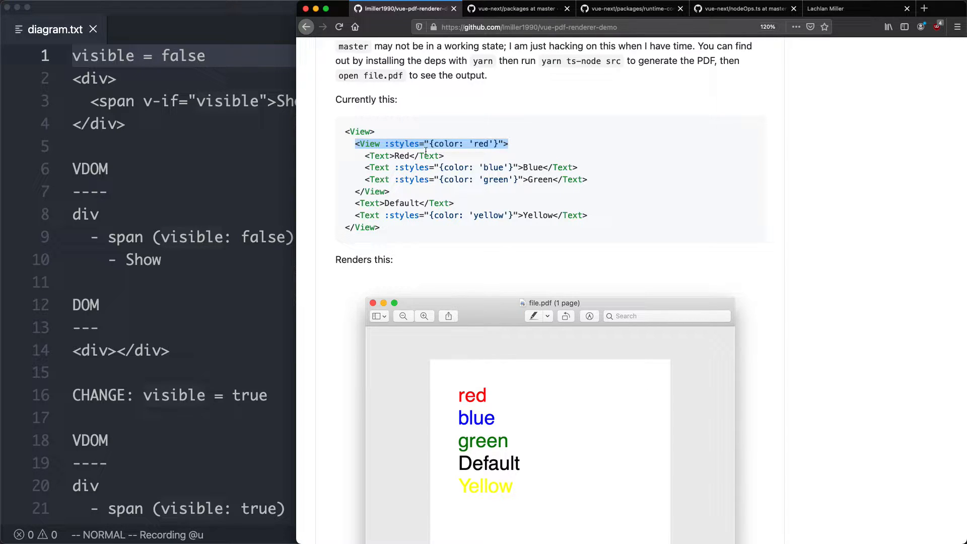
{"action": "left_click", "coordinate": [404, 155]}
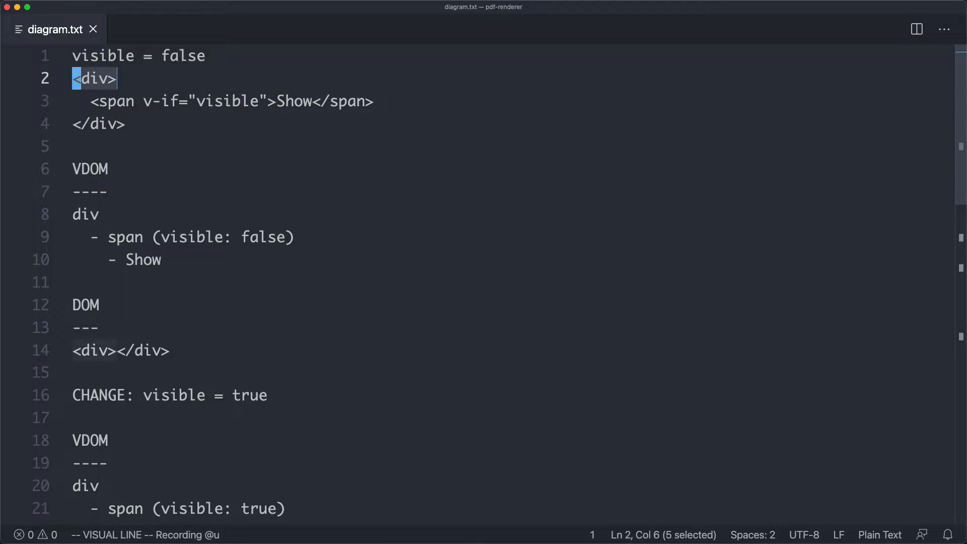
- Move down through diagram.txt from the VDOM tree past the DOM section to the Node Operations list
{"action": "key", "text": "j"}
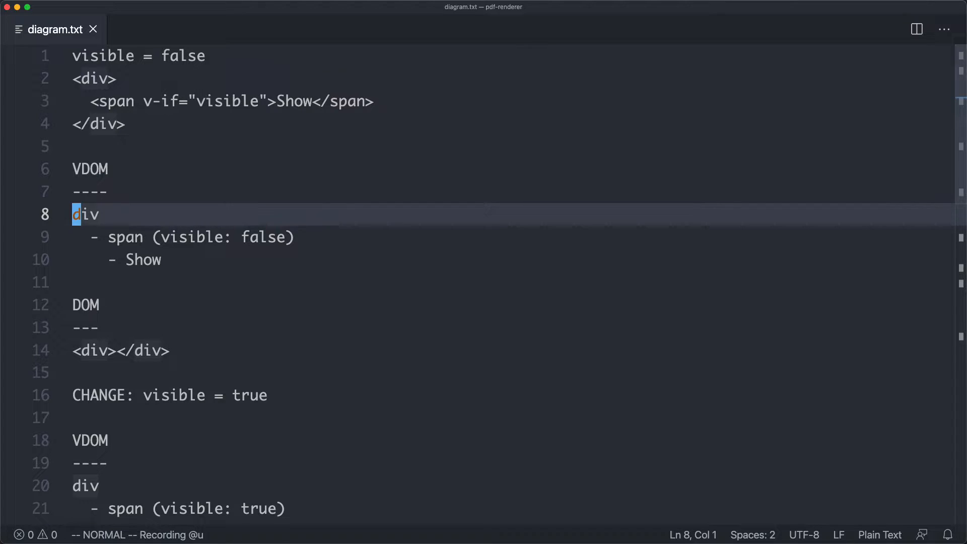
{"action": "key", "text": "j"}
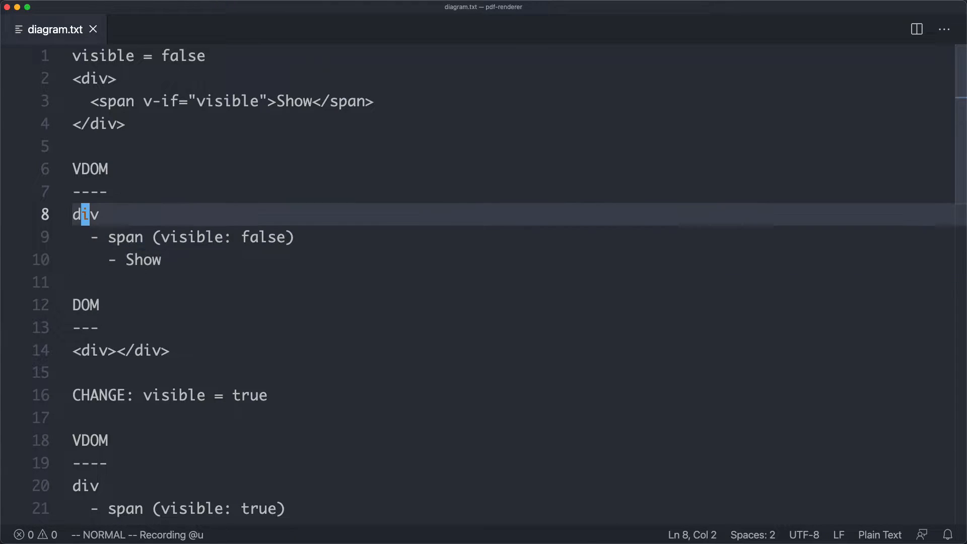
{"action": "key", "text": "j"}
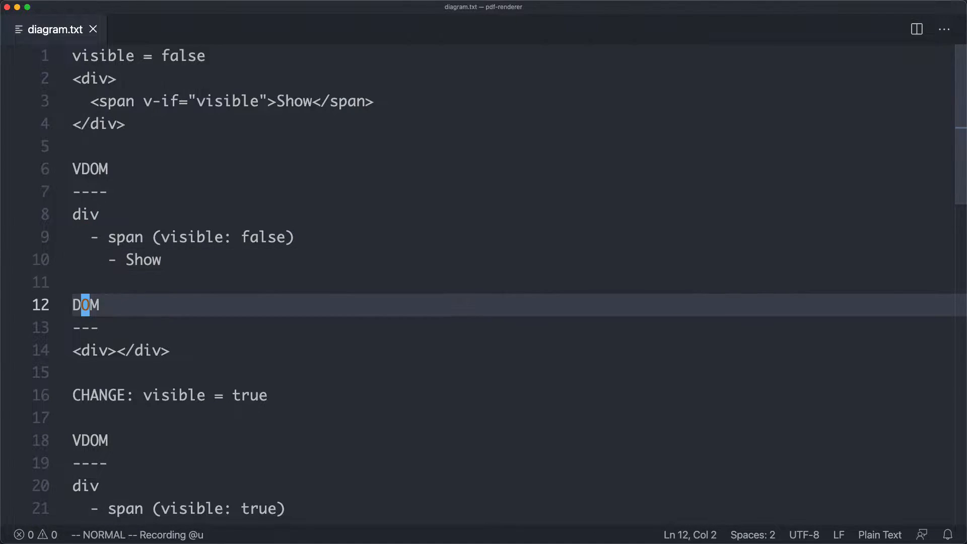
{"action": "key", "text": "j"}
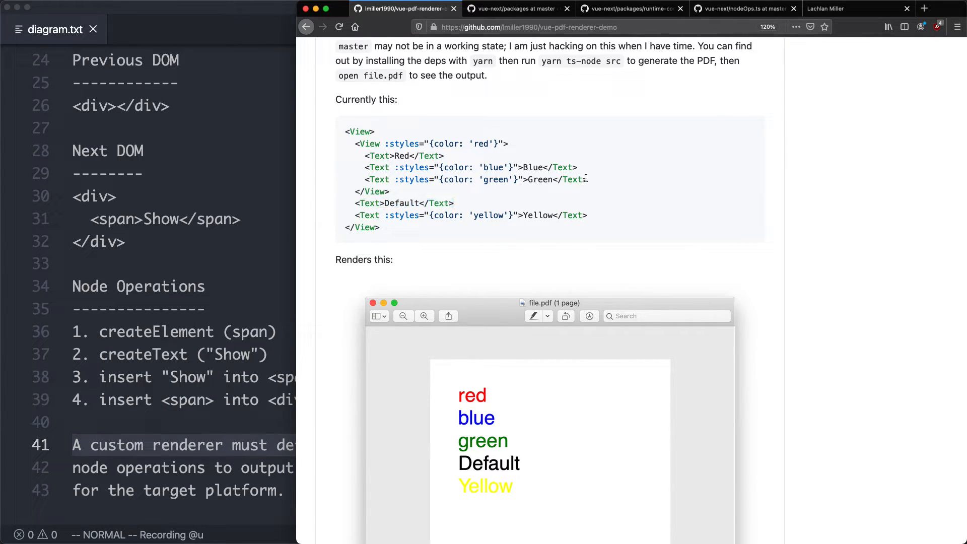
- Show the vue-next packages folder with its compiler, reactivity and runtime package directories
{"action": "left_click", "coordinate": [517, 9]}
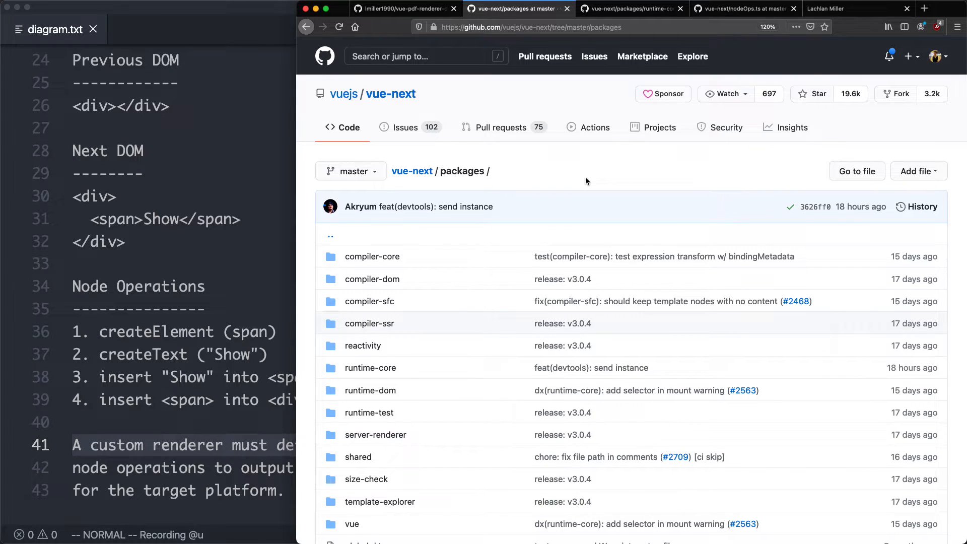
{"action": "scroll", "scroll_direction": "down", "scroll_amount": 3}
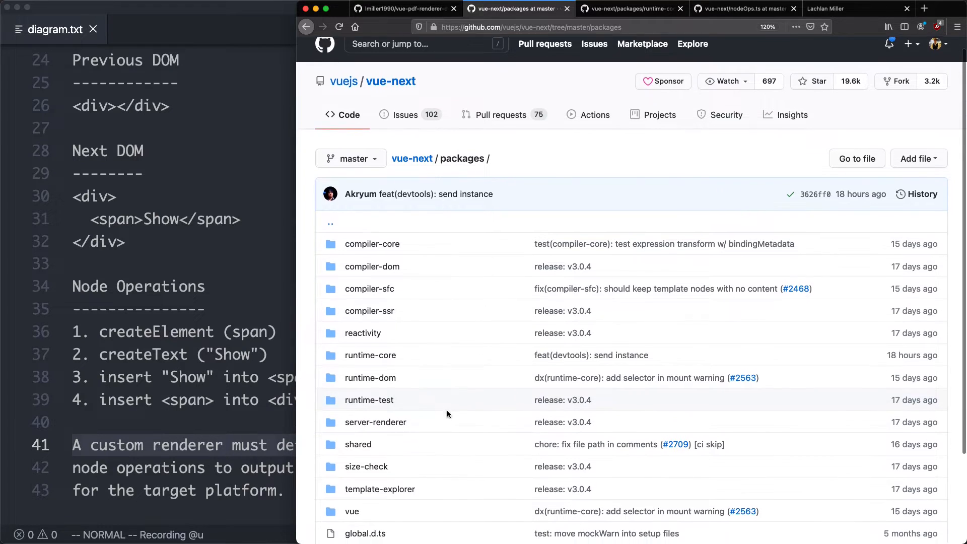
{"action": "scroll", "scroll_direction": "down", "scroll_amount": 3}
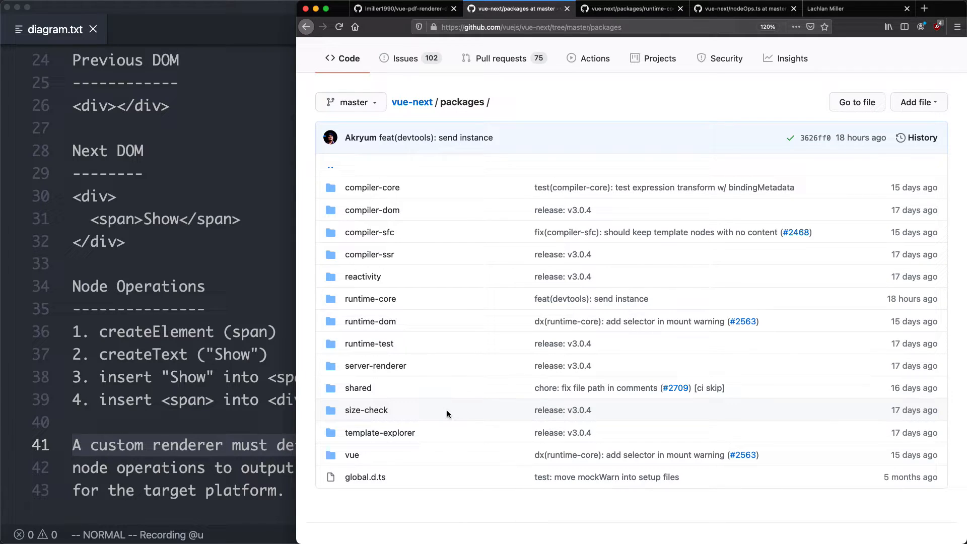
{"action": "mouse_move", "coordinate": [312, 214]}
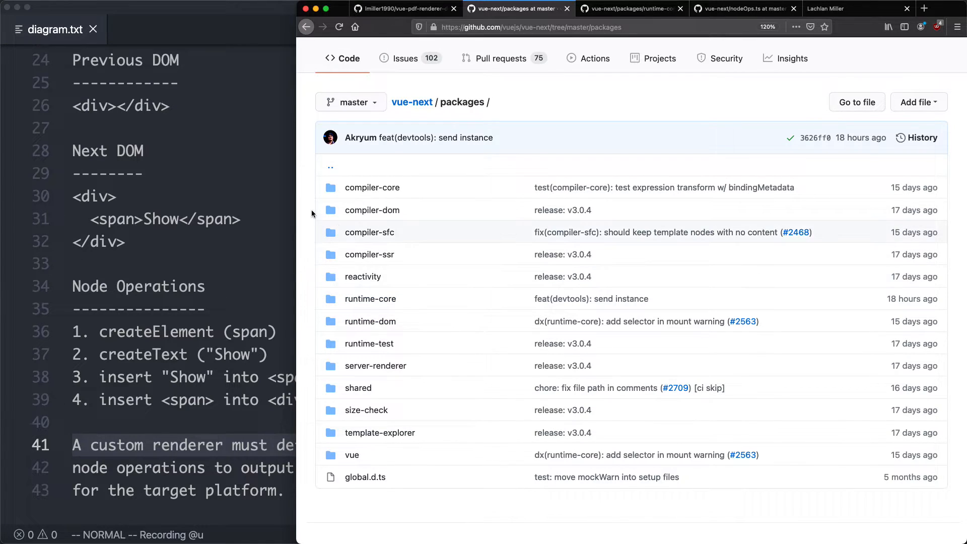
{"action": "mouse_move", "coordinate": [363, 276]}
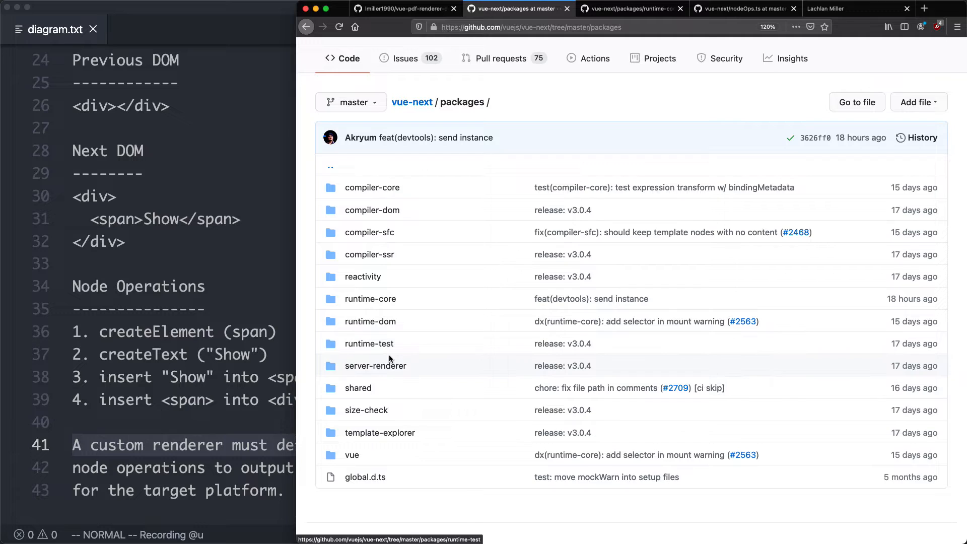
{"action": "mouse_move", "coordinate": [419, 342]}
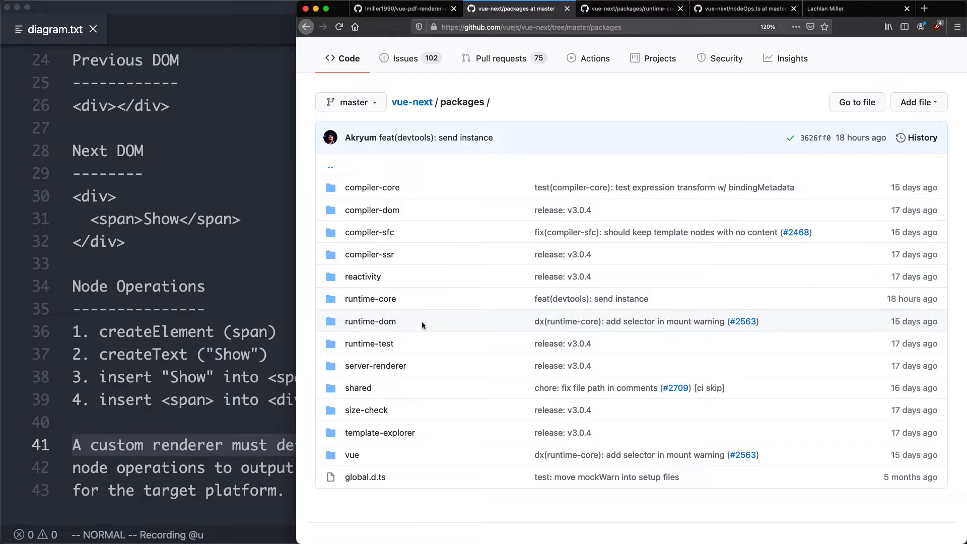
{"action": "mouse_move", "coordinate": [598, 126]}
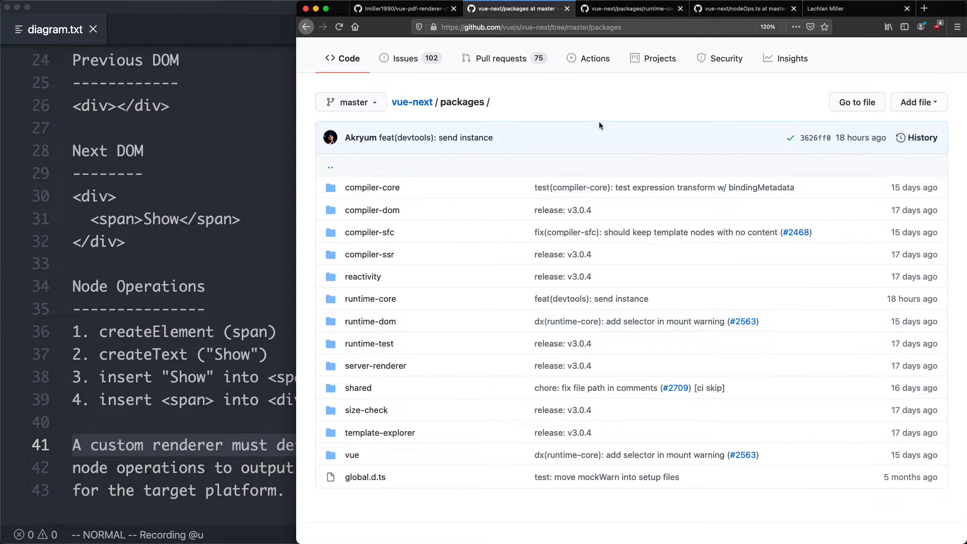
{"action": "left_click", "coordinate": [370, 299]}
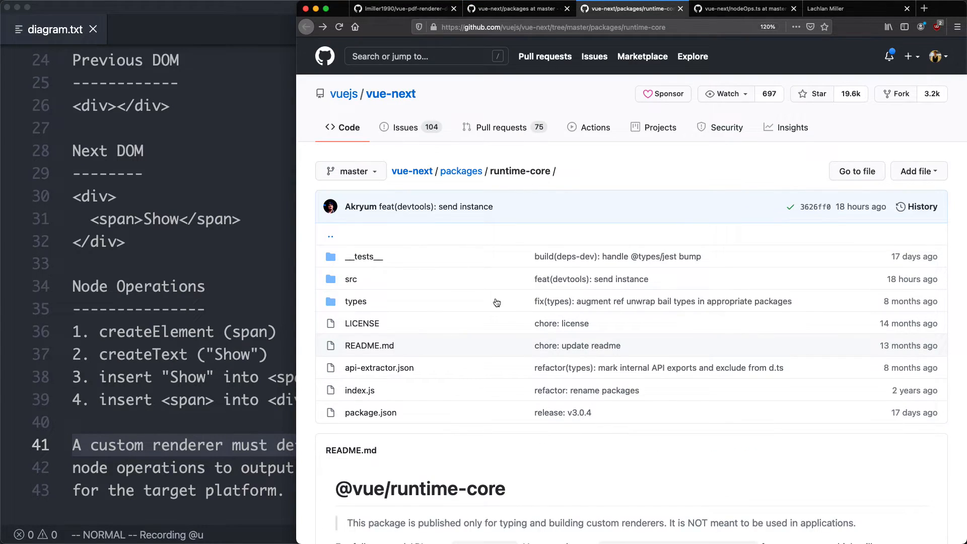
{"action": "scroll", "scroll_direction": "down", "scroll_amount": 3}
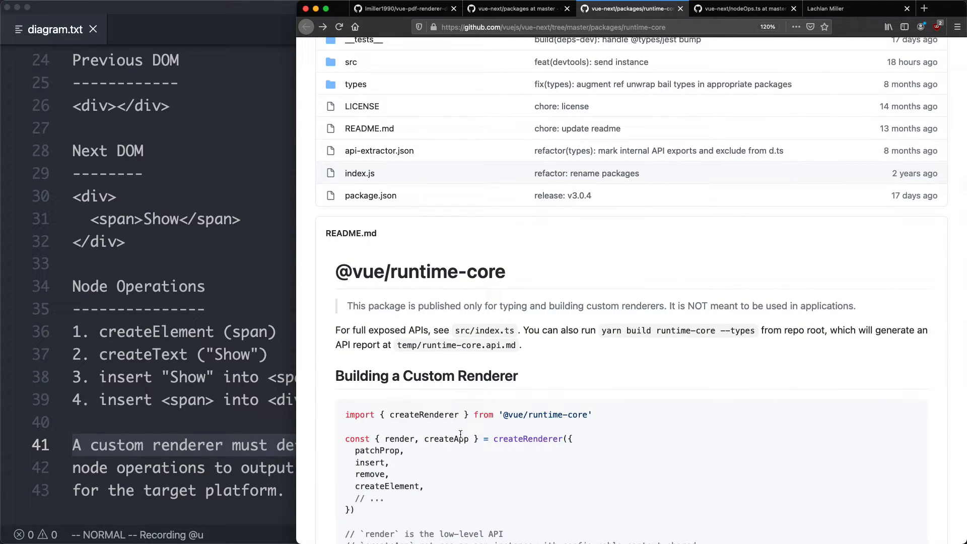
{"action": "scroll", "scroll_direction": "down", "scroll_amount": 3}
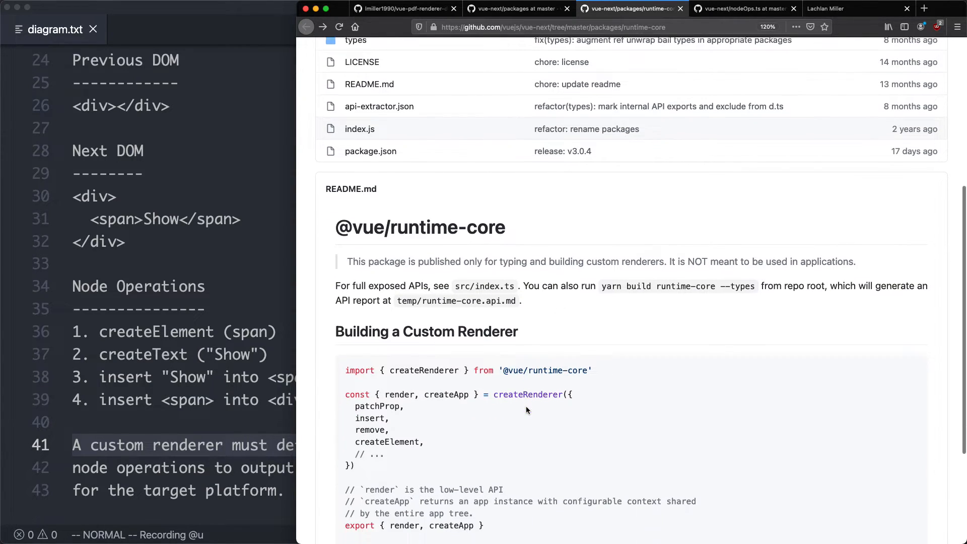
{"action": "scroll", "scroll_direction": "down", "scroll_amount": 3}
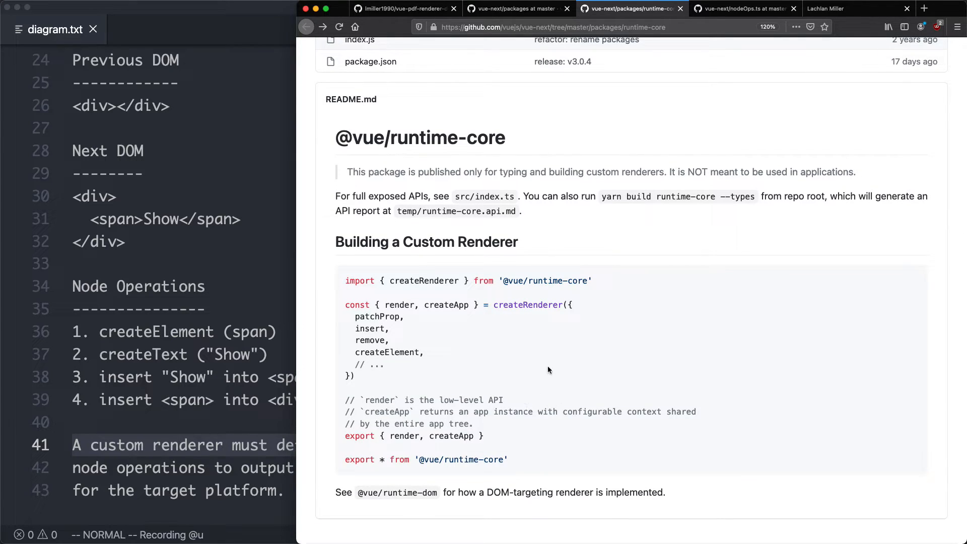
{"action": "double_click", "coordinate": [527, 304]}
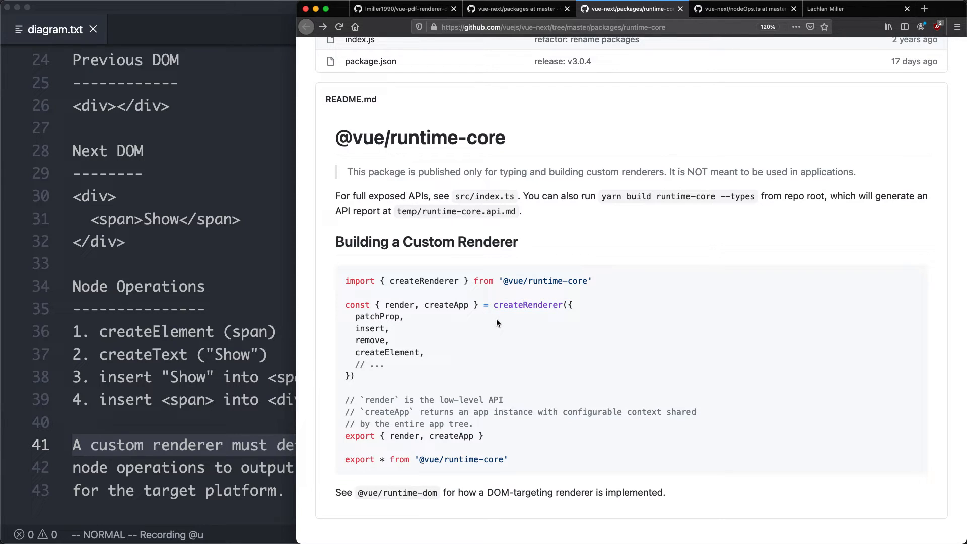
{"action": "double_click", "coordinate": [445, 305]}
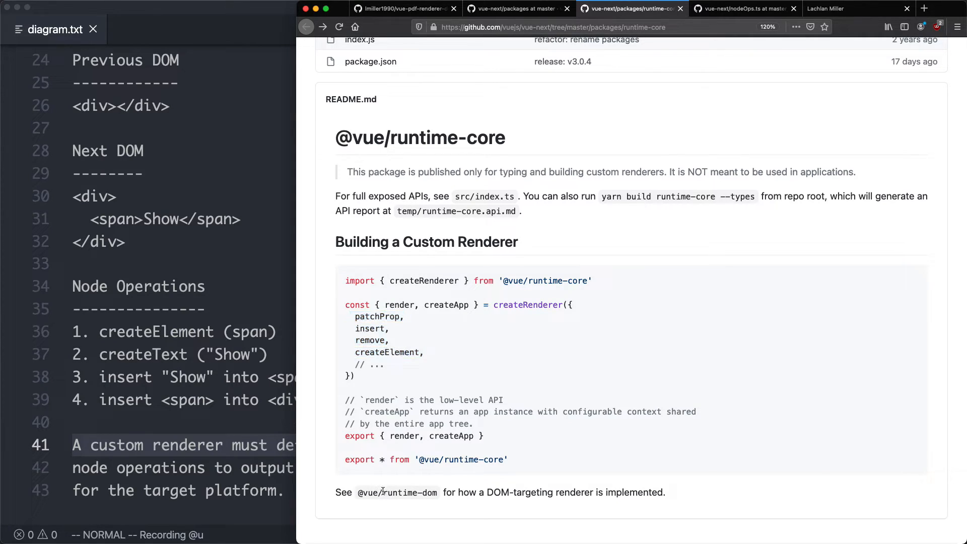
{"action": "double_click", "coordinate": [408, 492]}
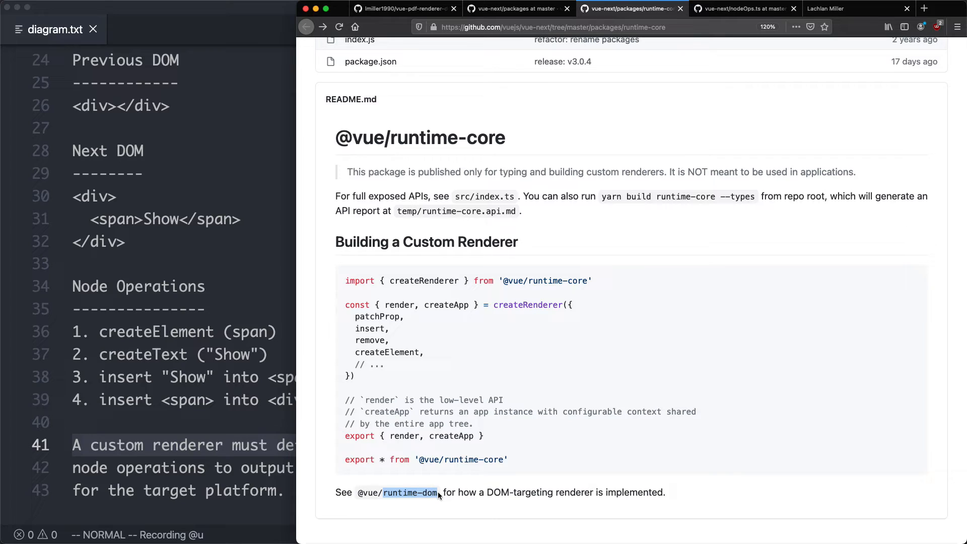
{"action": "mouse_move", "coordinate": [465, 487]}
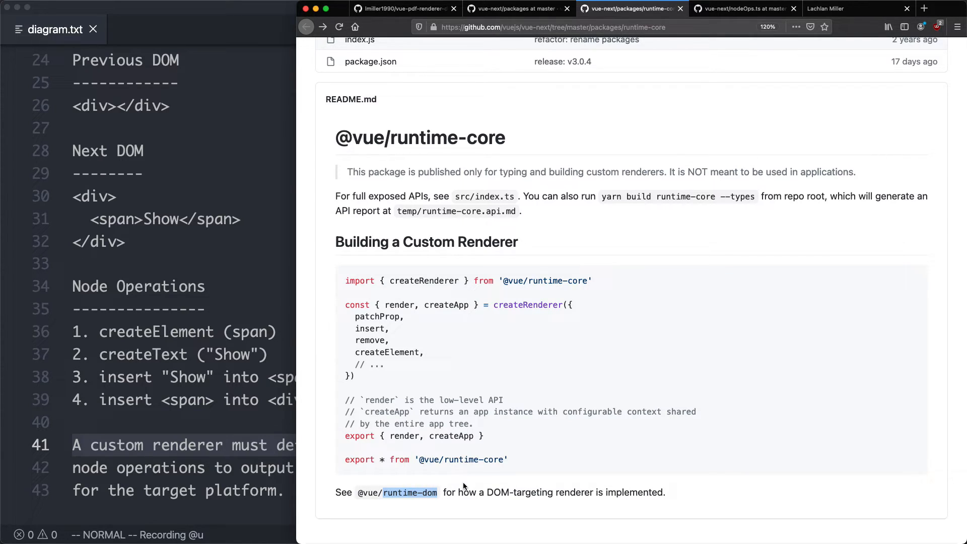
- Show runtime-dom nodeOps.ts and point out its insert, createElement and createText DOM implementations
{"action": "left_click", "coordinate": [744, 9]}
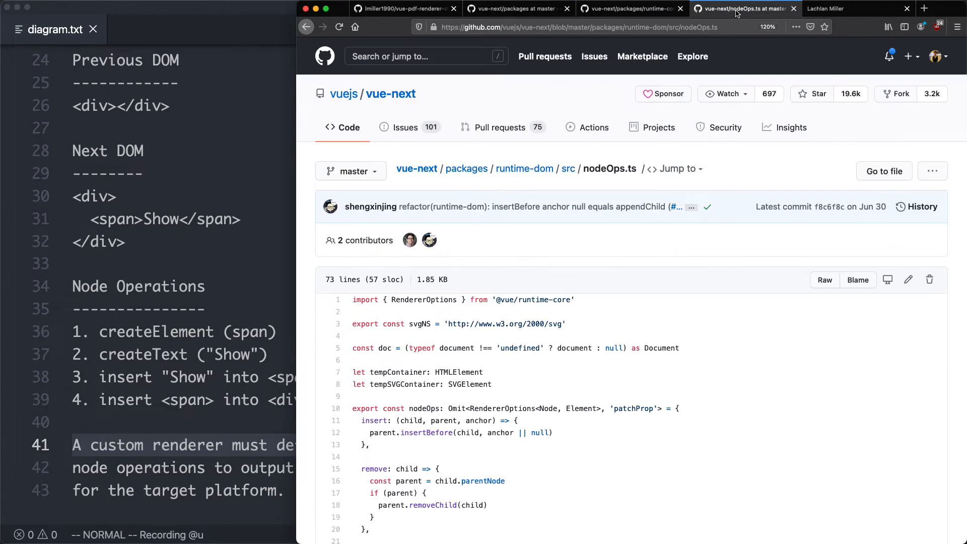
{"action": "mouse_move", "coordinate": [467, 168]}
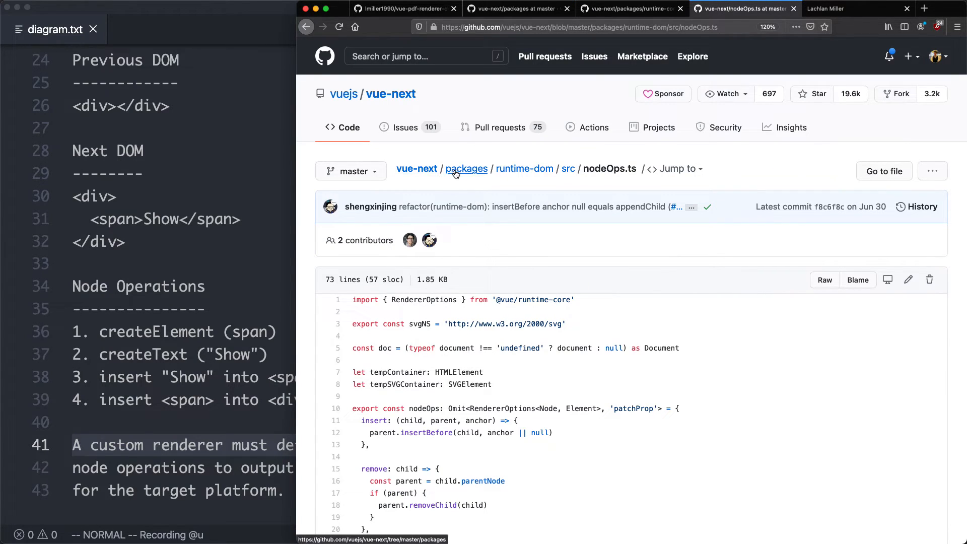
{"action": "mouse_move", "coordinate": [568, 168]}
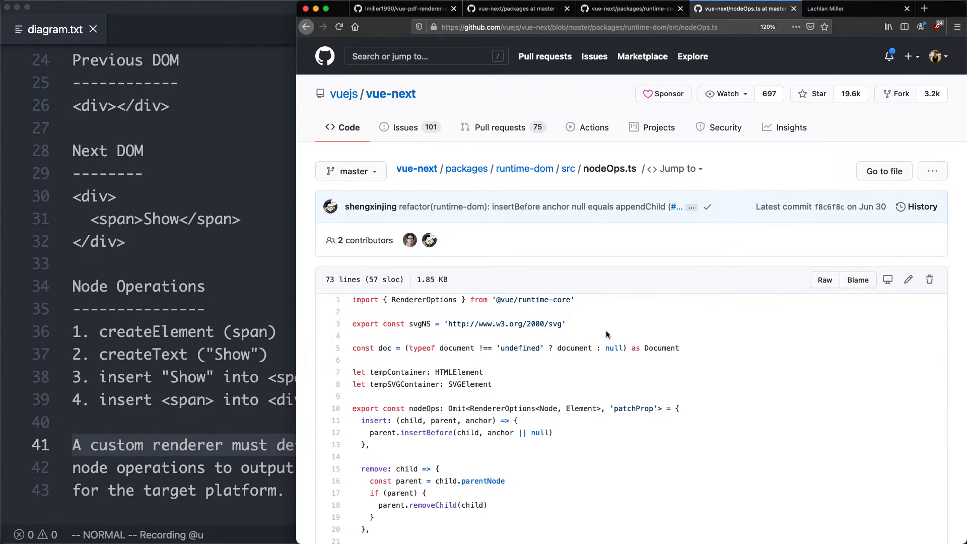
{"action": "scroll", "scroll_direction": "down", "scroll_amount": 3}
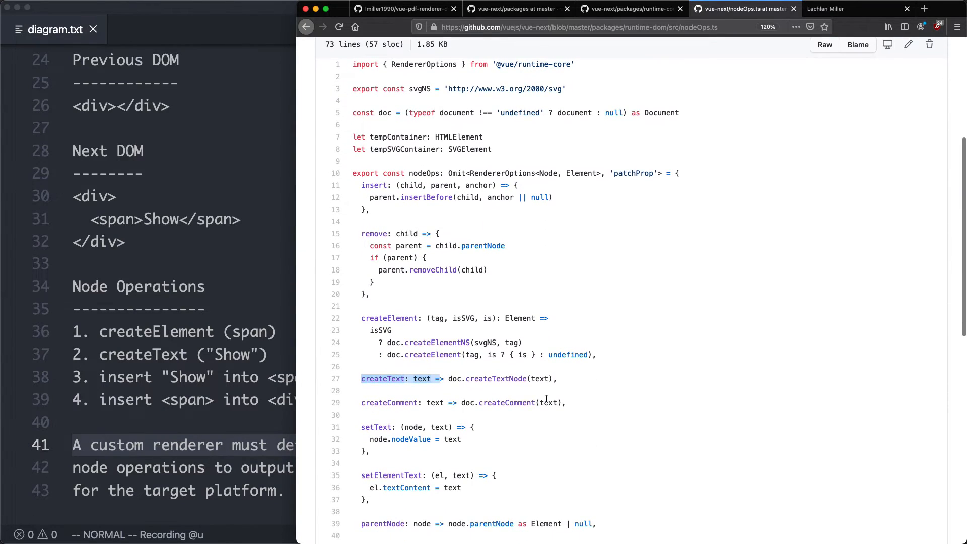
{"action": "double_click", "coordinate": [374, 186]}
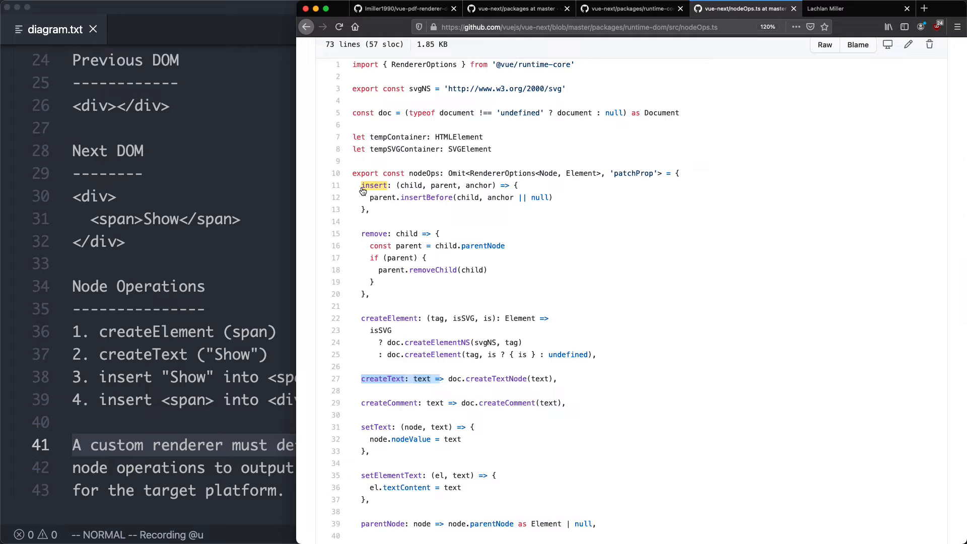
{"action": "left_click", "coordinate": [398, 233]}
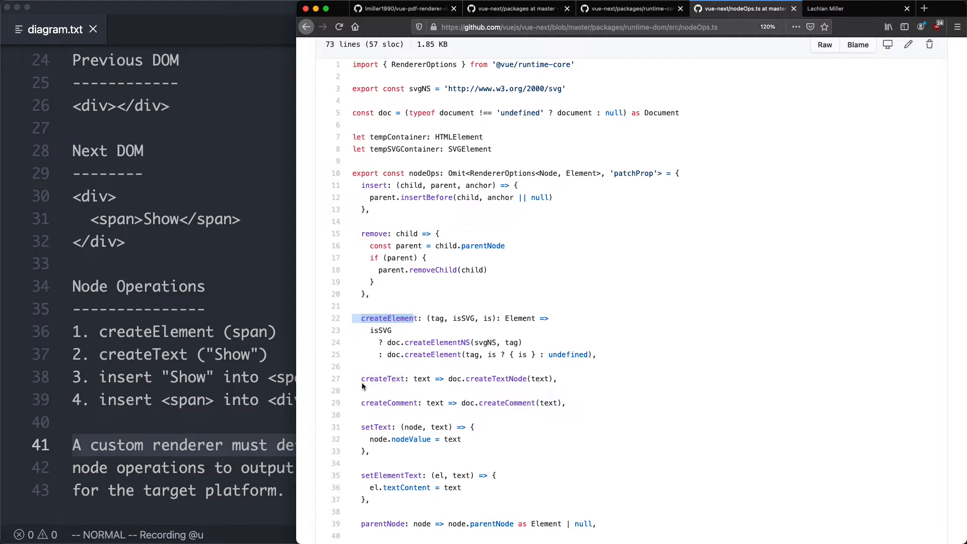
{"action": "double_click", "coordinate": [383, 379]}
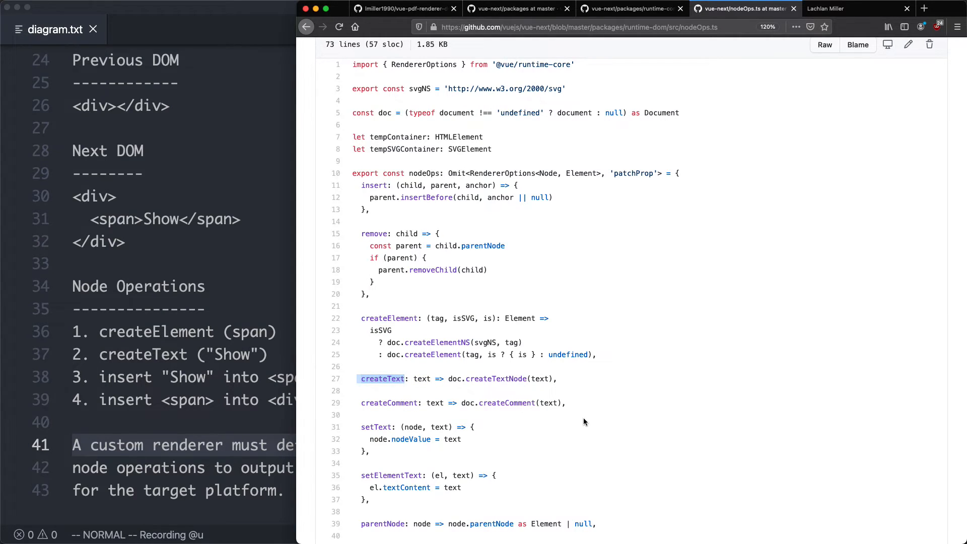
{"action": "scroll", "scroll_direction": "down", "scroll_amount": 3}
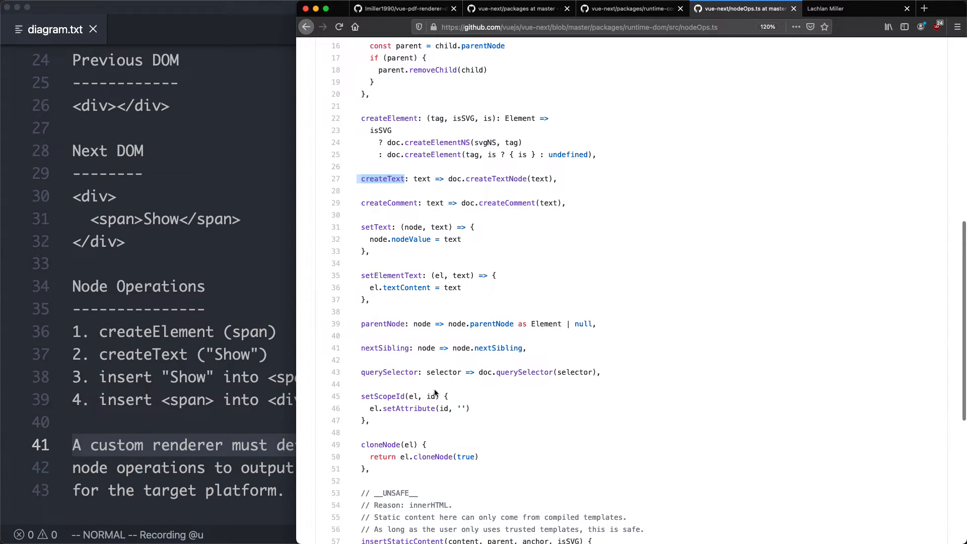
{"action": "mouse_move", "coordinate": [560, 457]}
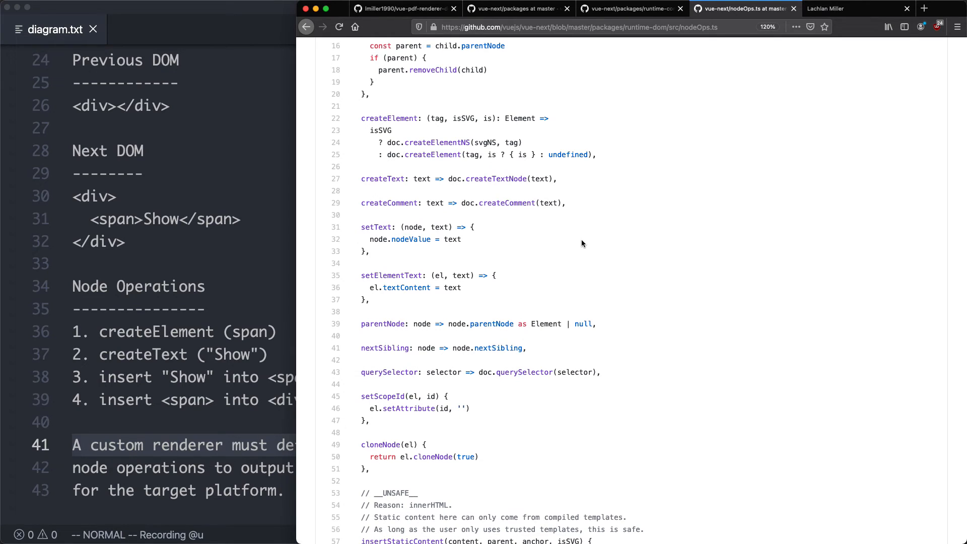
{"action": "mouse_move", "coordinate": [559, 232]}
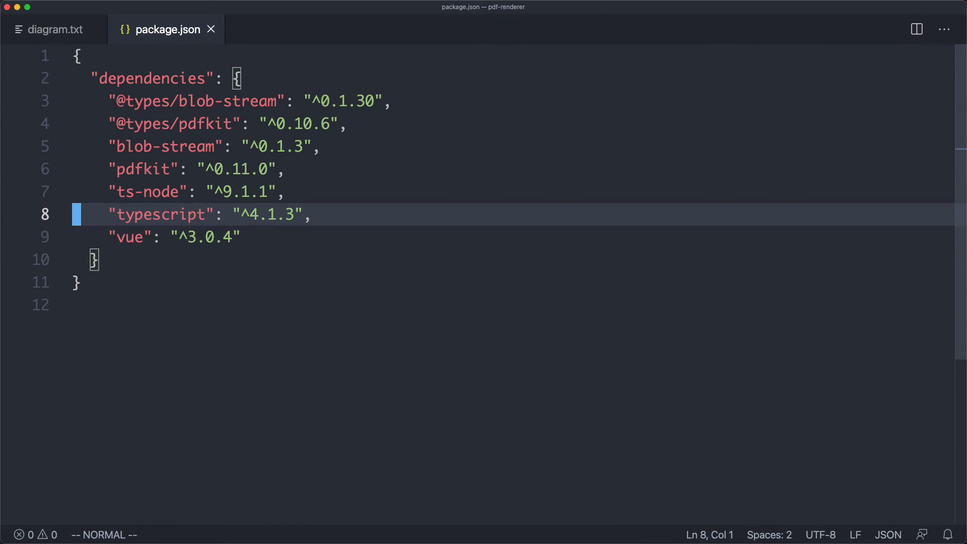
- Step through package.json's dependency lines (pdfkit, blob-stream, ts-node, typescript, vue ^3.0.4) with visual-line selection
{"action": "key", "text": "V"}
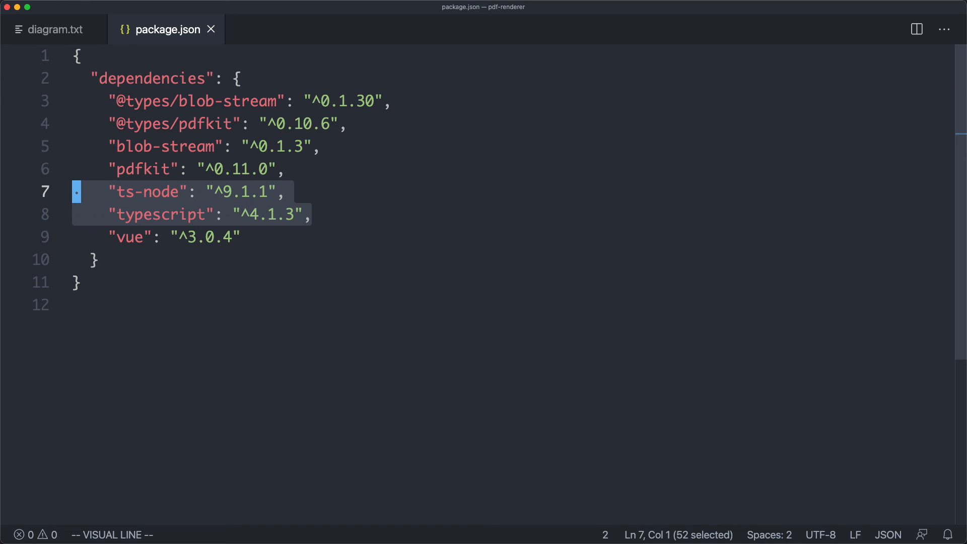
{"action": "key", "text": "k"}
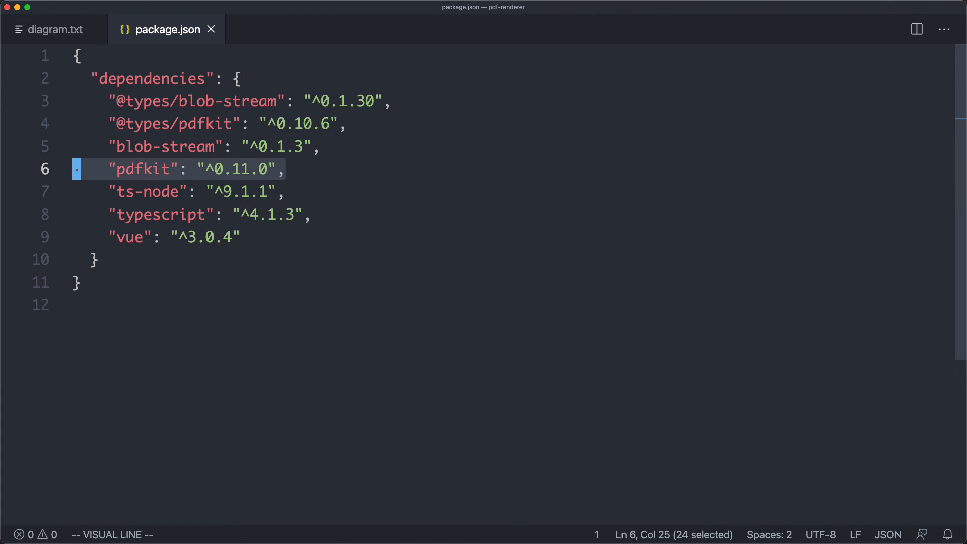
{"action": "key", "text": "Escape"}
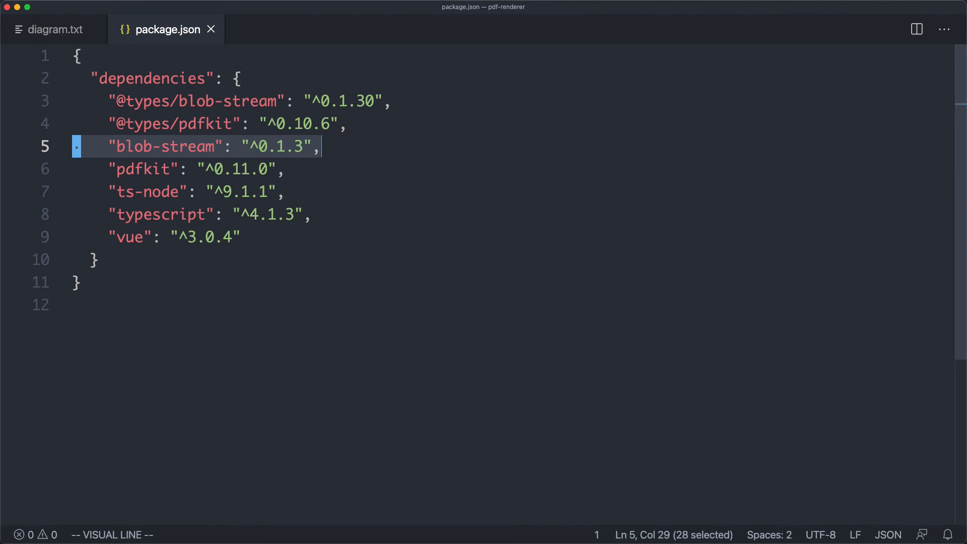
{"action": "key", "text": "Escape"}
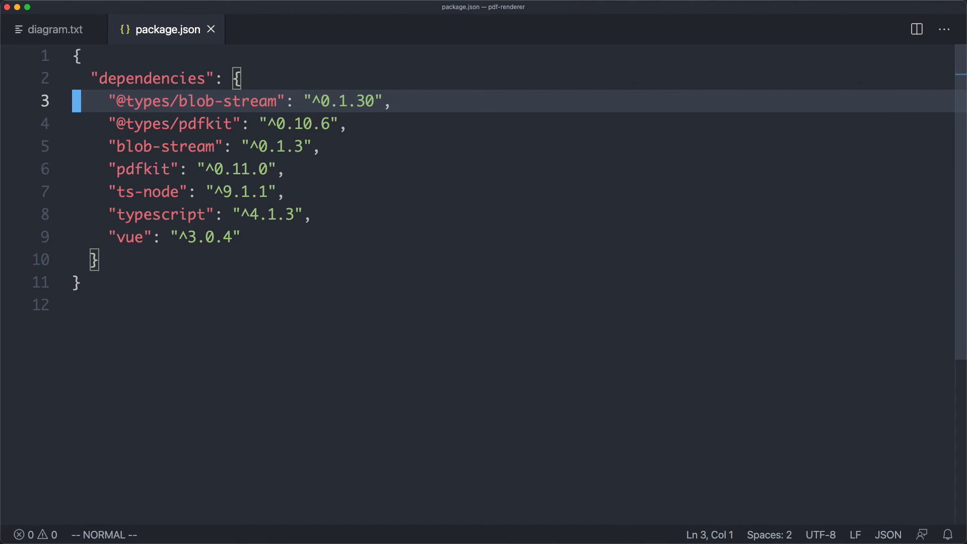